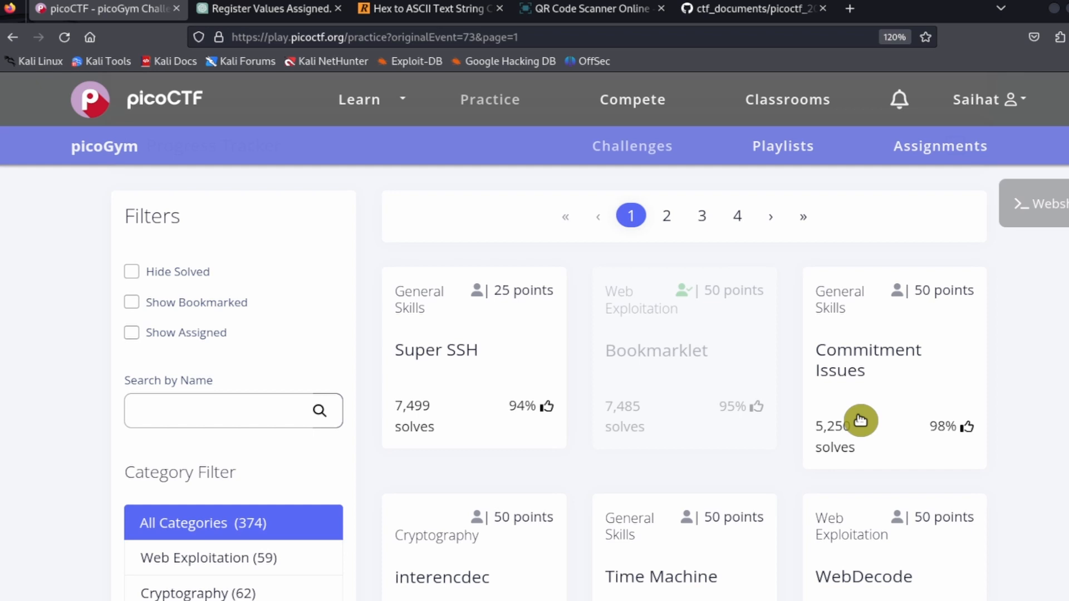
{"action": "mouse_move", "coordinate": [855, 434]}
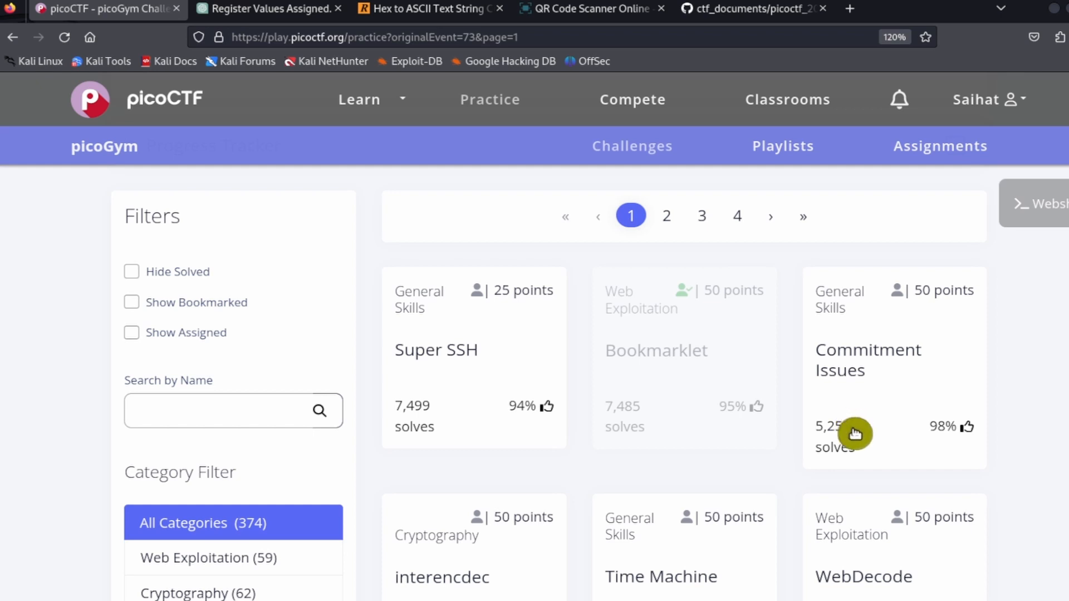
{"action": "mouse_move", "coordinate": [877, 394]}
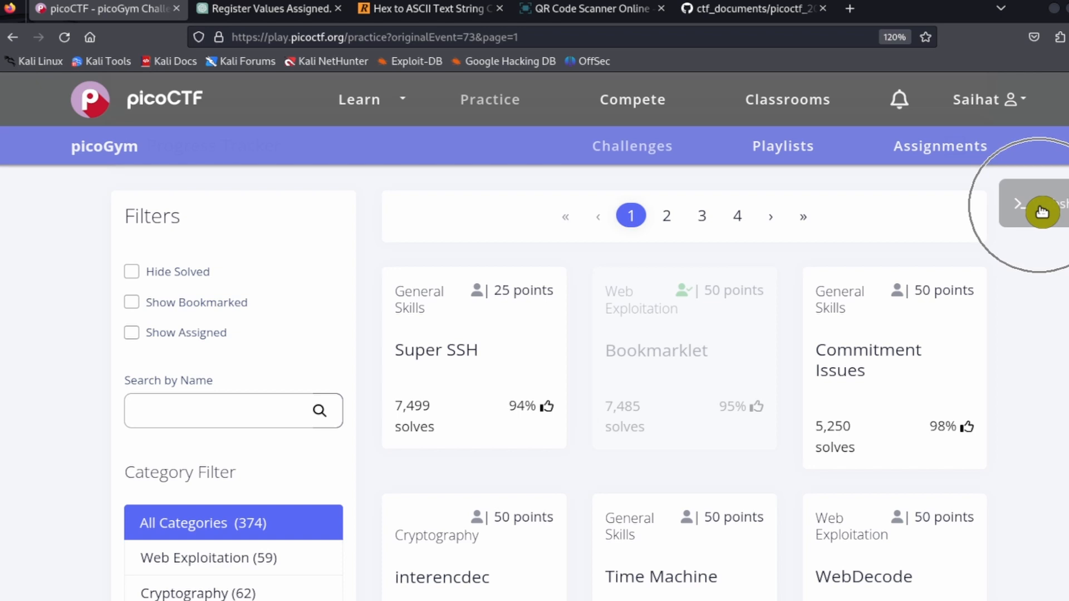
Open the webshell panel beside the picoGym challenge list
{"action": "left_click", "coordinate": [1021, 204]}
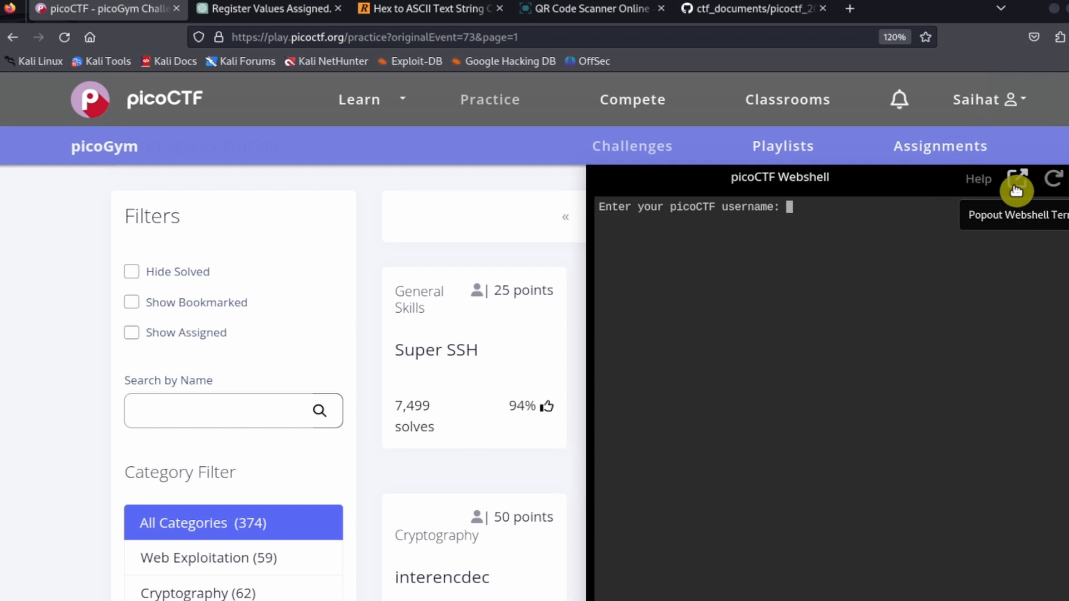
Pop the webshell terminal out into its own browser tab
{"action": "left_click", "coordinate": [1016, 189]}
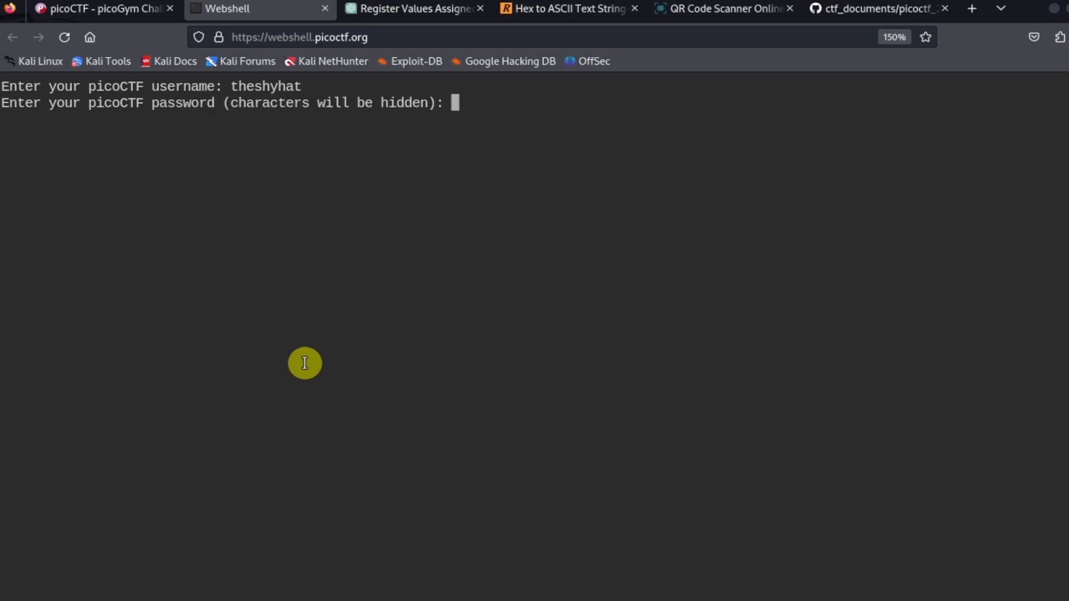
{"action": "mouse_move", "coordinate": [510, 249]}
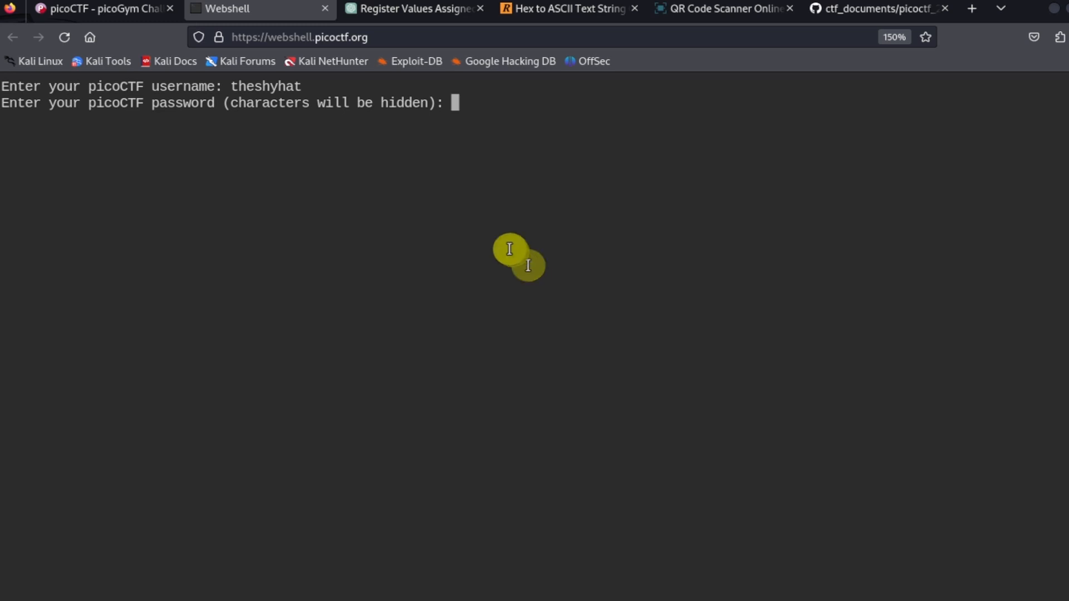
{"action": "mouse_move", "coordinate": [471, 195]}
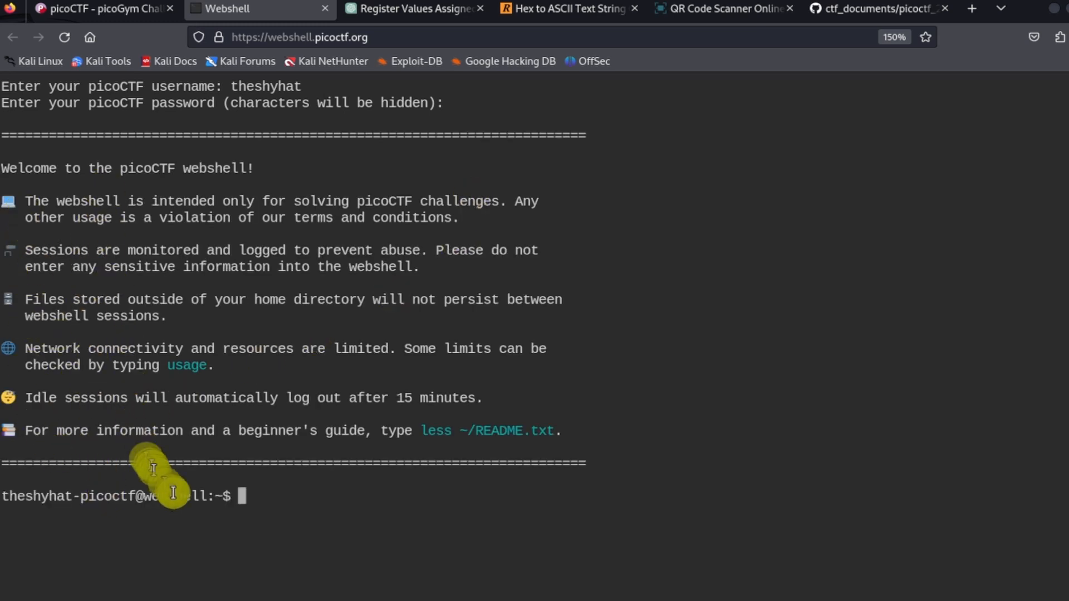
{"action": "mouse_move", "coordinate": [289, 535]}
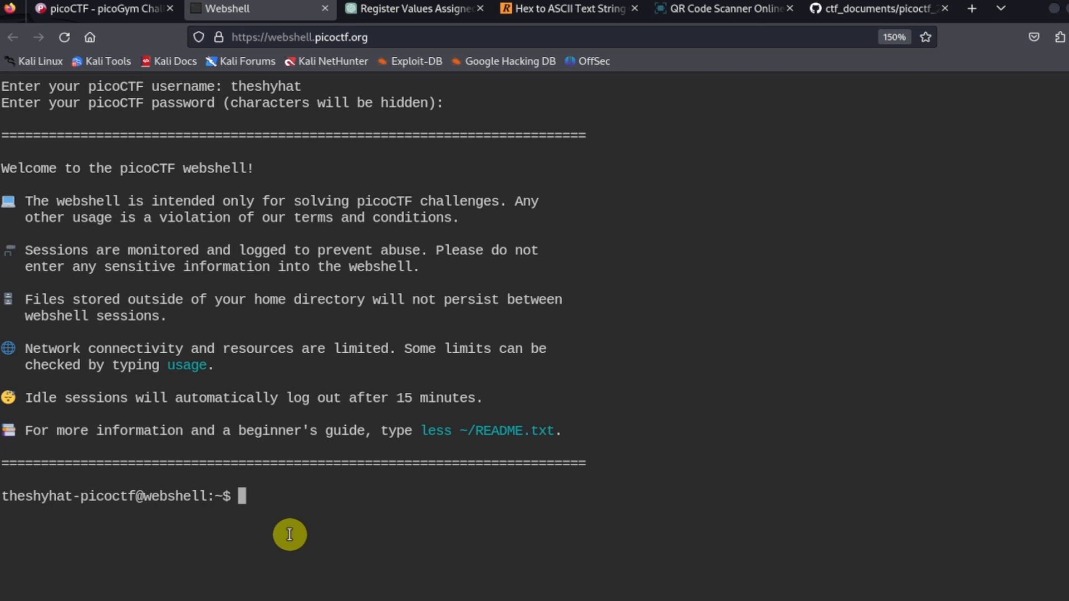